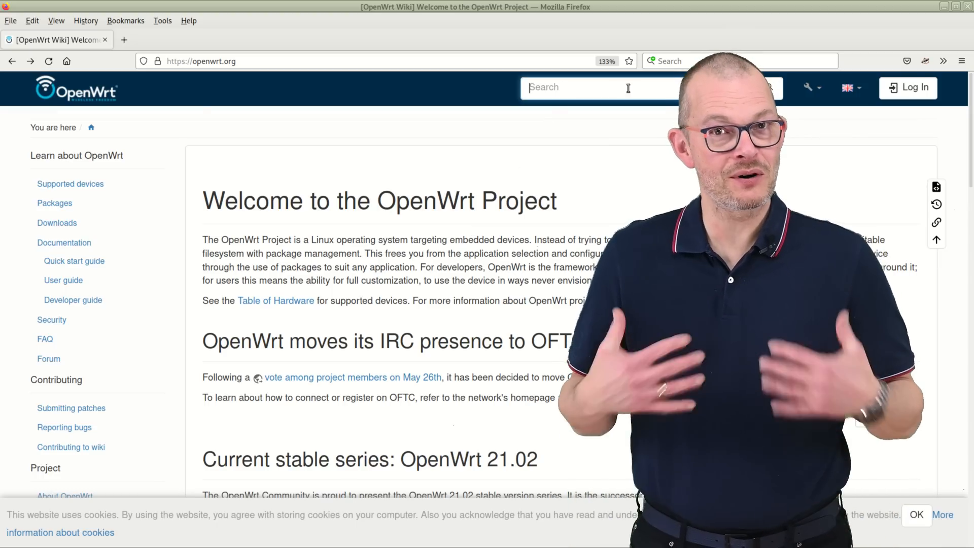
{"action": "type", "text": "@toh:views 802.11ax"}
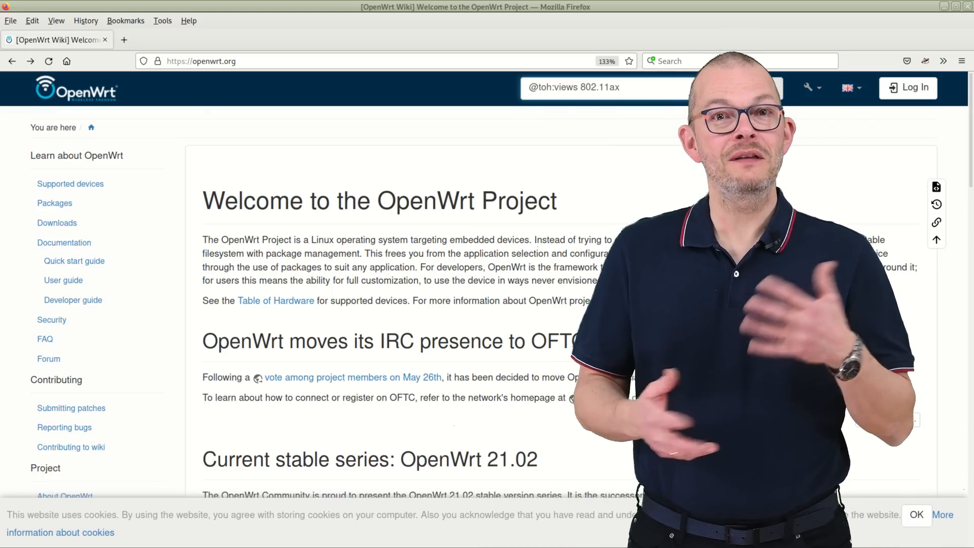
{"action": "key", "text": "Return"}
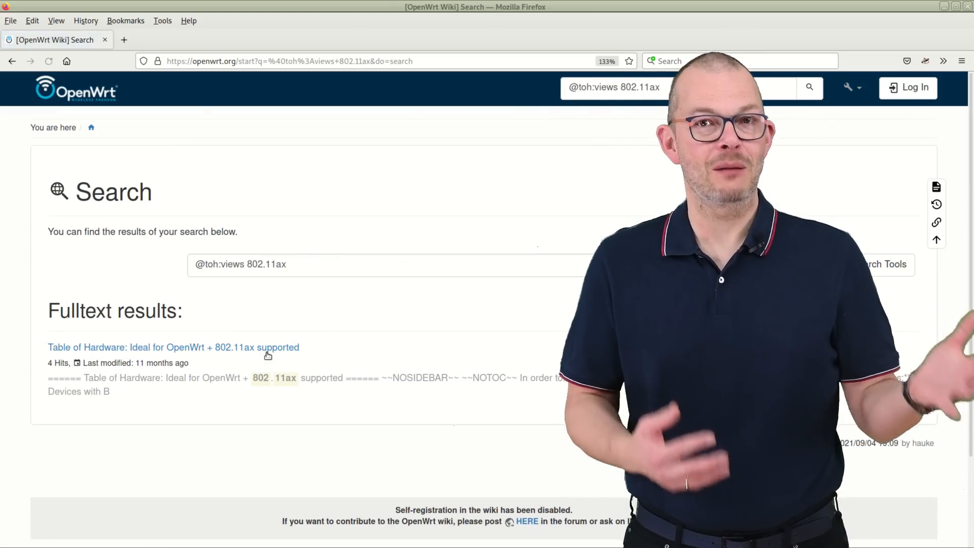
{"action": "left_click", "coordinate": [174, 347]}
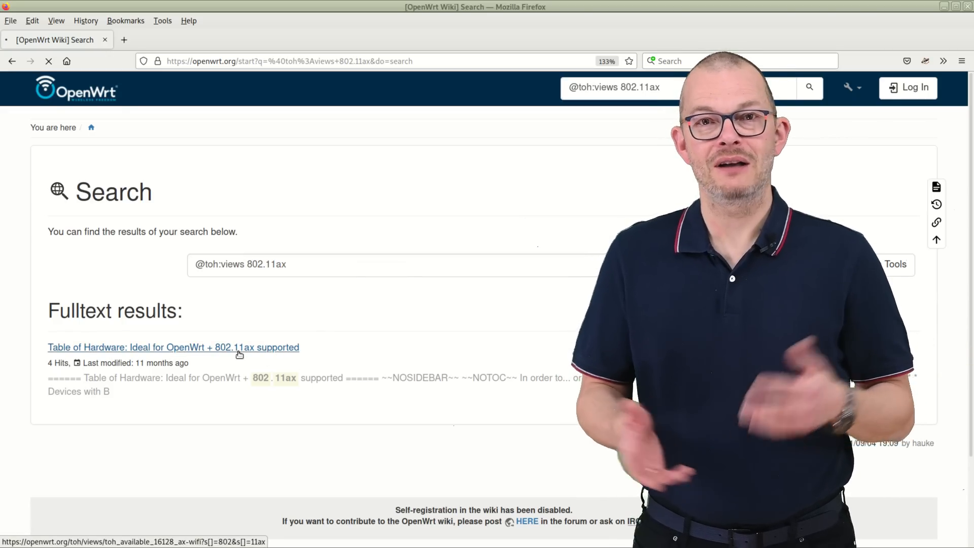
{"action": "left_click", "coordinate": [174, 348]}
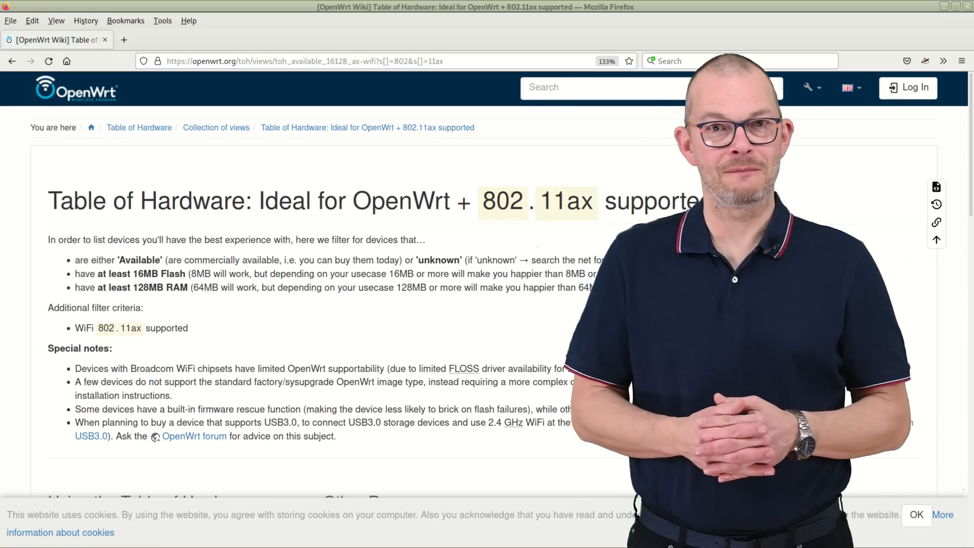
{"action": "scroll", "scroll_direction": "down", "scroll_amount": 3}
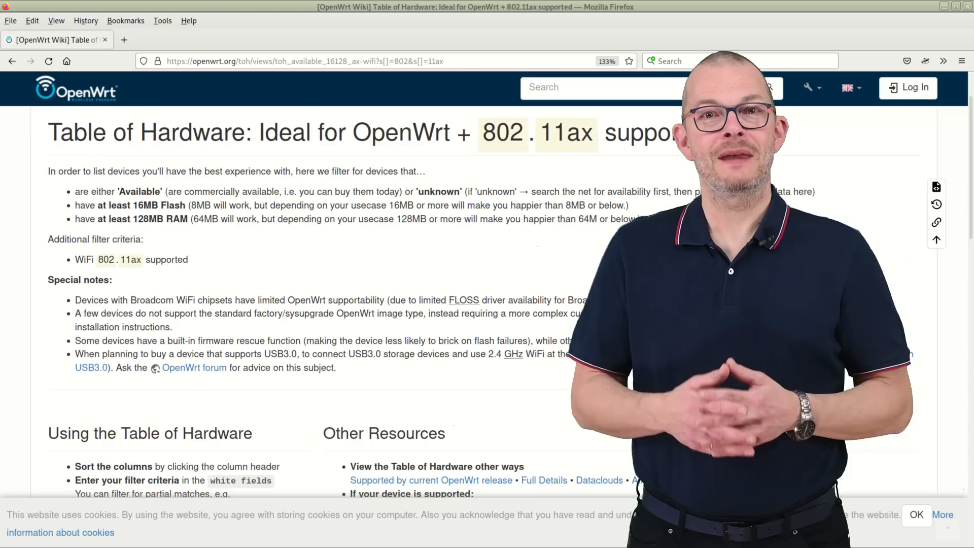
{"action": "scroll", "scroll_direction": "down", "scroll_amount": 3}
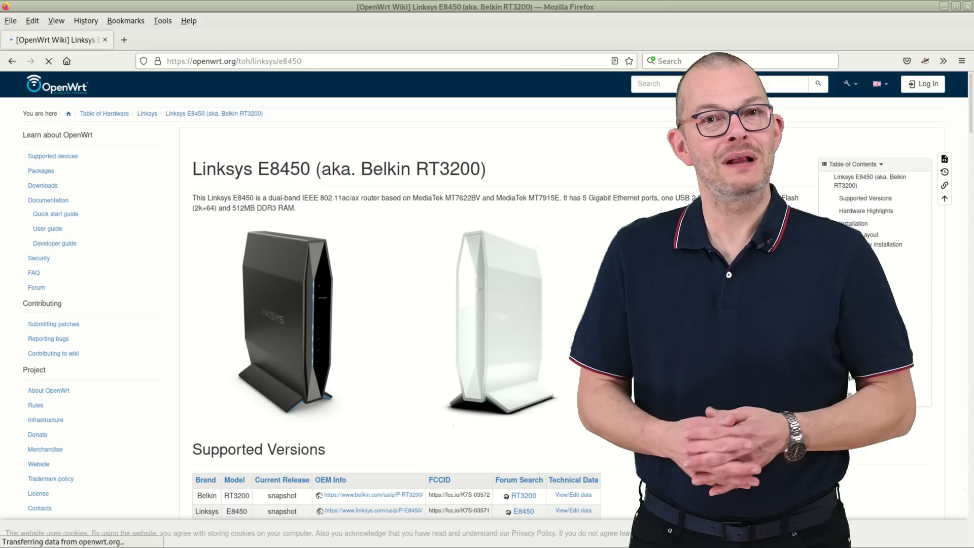
Step: Scroll the E8450 / RT3200 device page through Supported Versions and Hardware Highlights
{"action": "scroll", "scroll_direction": "down", "scroll_amount": 3}
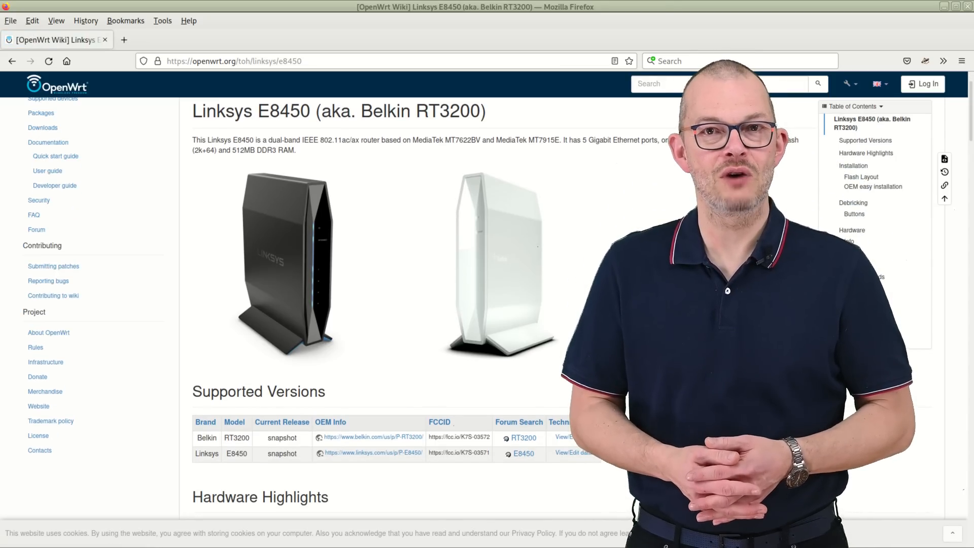
{"action": "scroll", "scroll_direction": "down", "scroll_amount": 3}
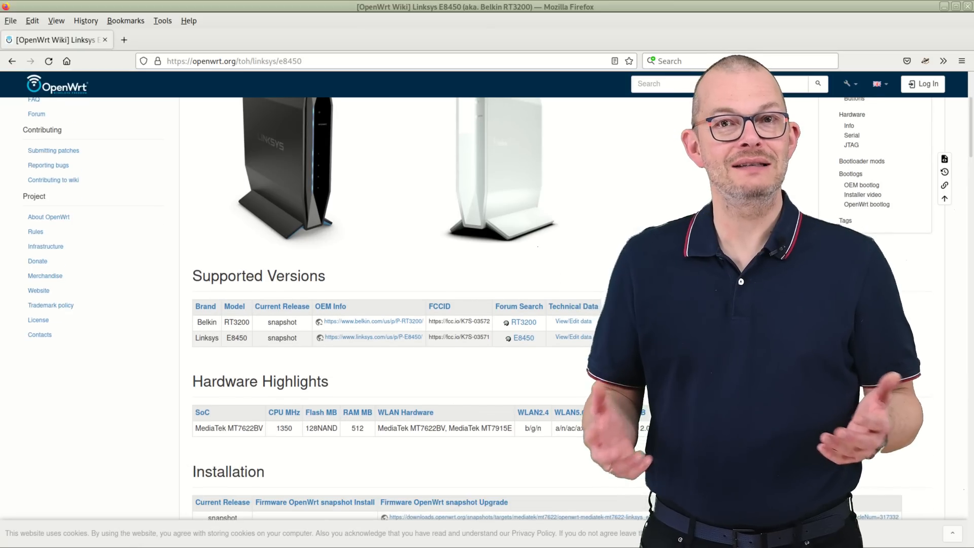
{"action": "scroll", "scroll_direction": "down", "scroll_amount": 3}
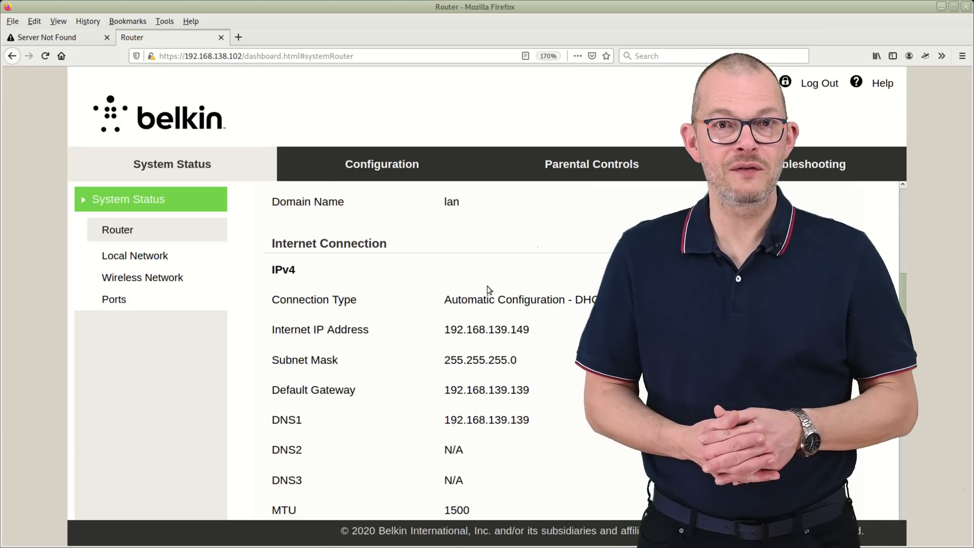
Step: Reveal the Internet Connection section and highlight the 139 part of address 192.168.139.149
{"action": "scroll", "scroll_direction": "down", "scroll_amount": 3}
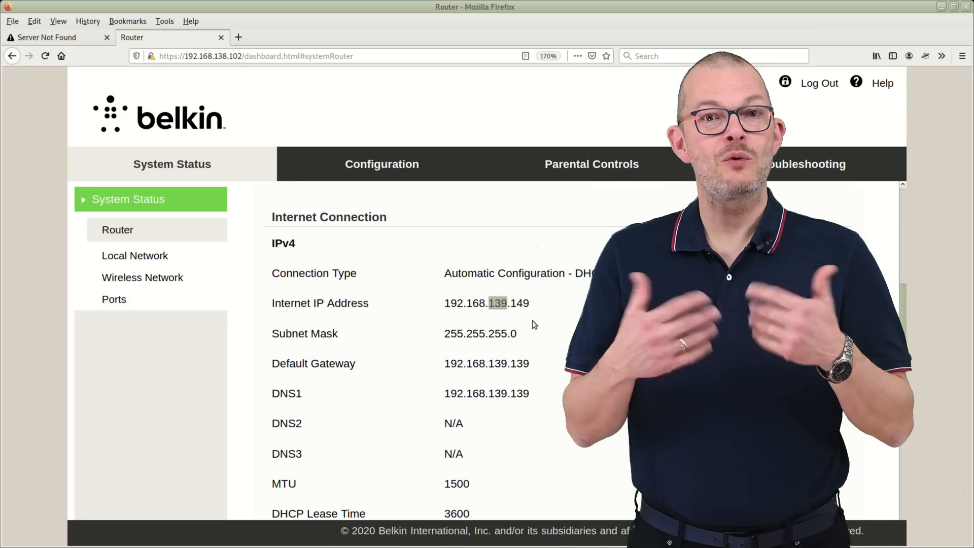
{"action": "left_click", "coordinate": [135, 255]}
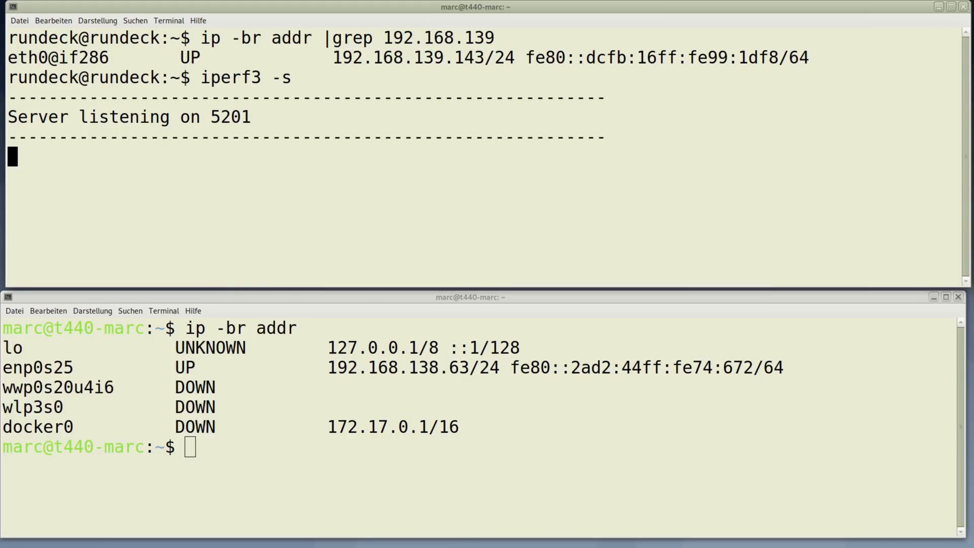
Step: Enter the reverse iperf3 client command 'iperf3 -R -c 192.168.139.143' in the lower terminal
{"action": "type", "text": "iperf3 -R -c 192.168.139.143"}
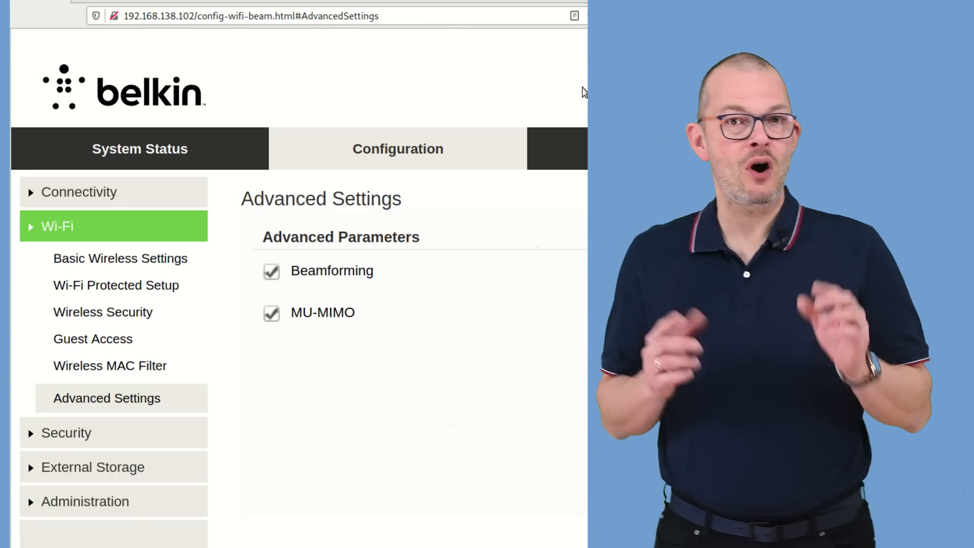
{"action": "left_click", "coordinate": [272, 271]}
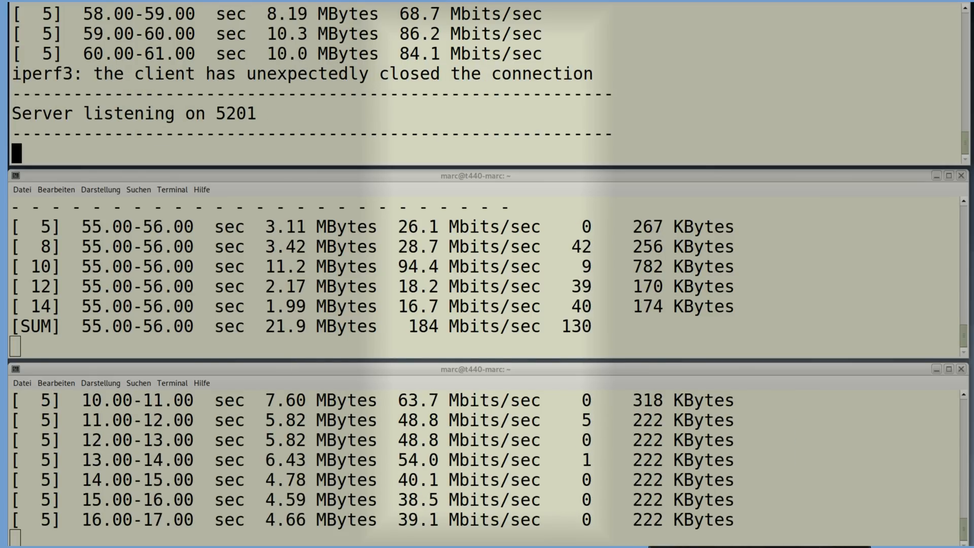
Step: Focus the stacked iperf3 terminal windows to watch the ~184 Mbits/sec parallel-stream results
{"action": "left_click", "coordinate": [902, 175]}
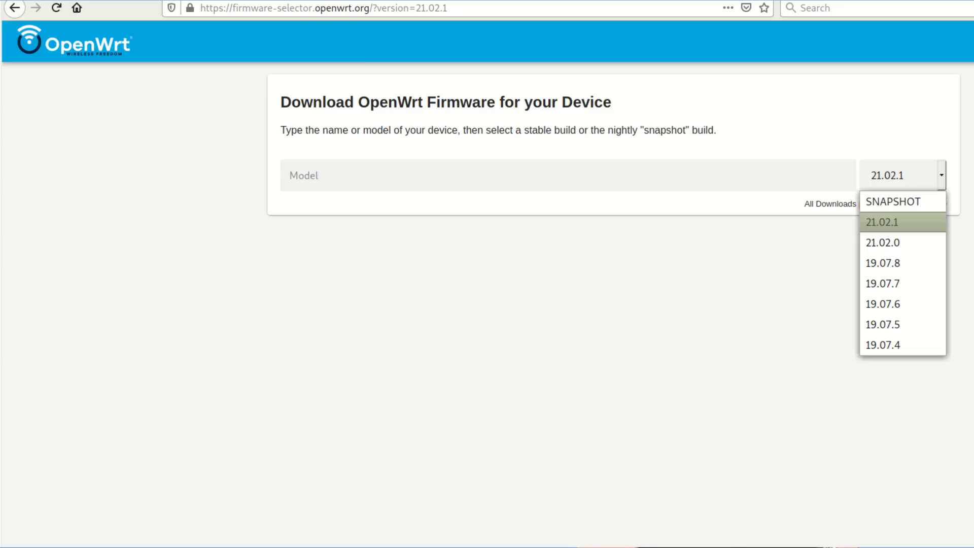
Step: Choose the SNAPSHOT build and select Belkin RT3200 from the model suggestions
{"action": "left_click", "coordinate": [893, 201]}
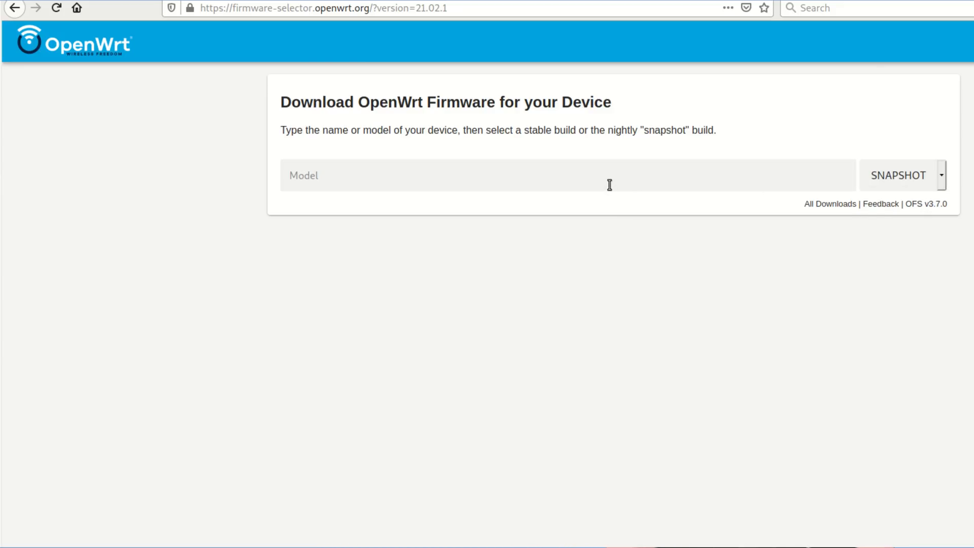
{"action": "type", "text": "b"}
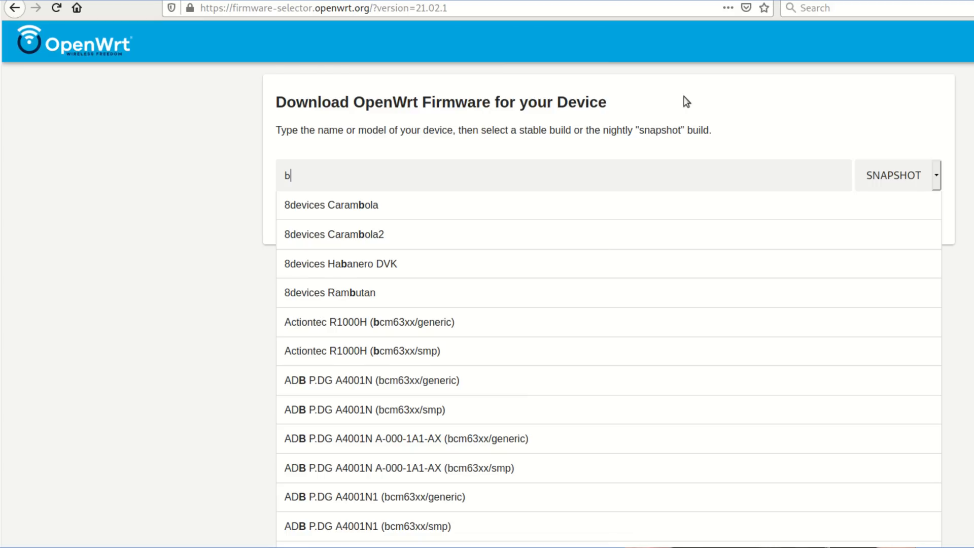
{"action": "type", "text": "elkin"}
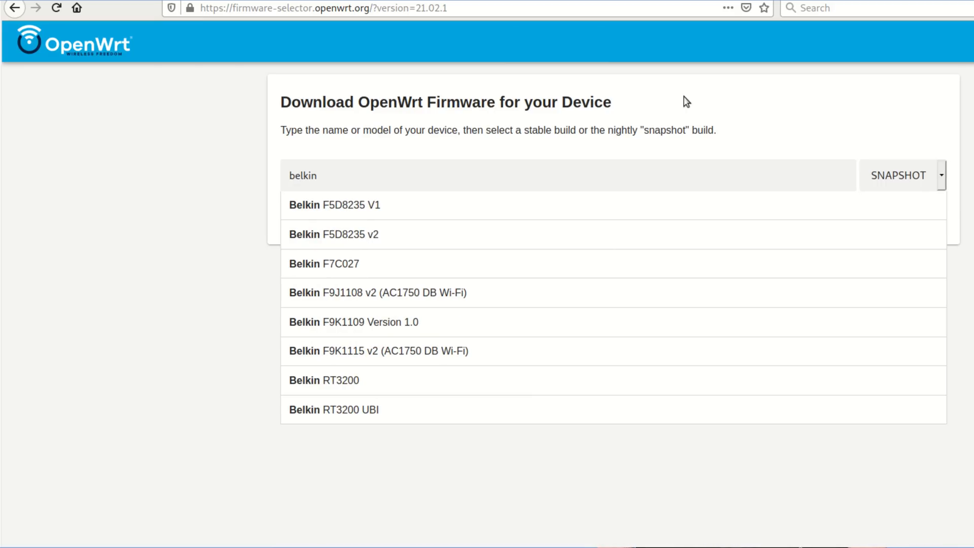
{"action": "type", "text": "r"}
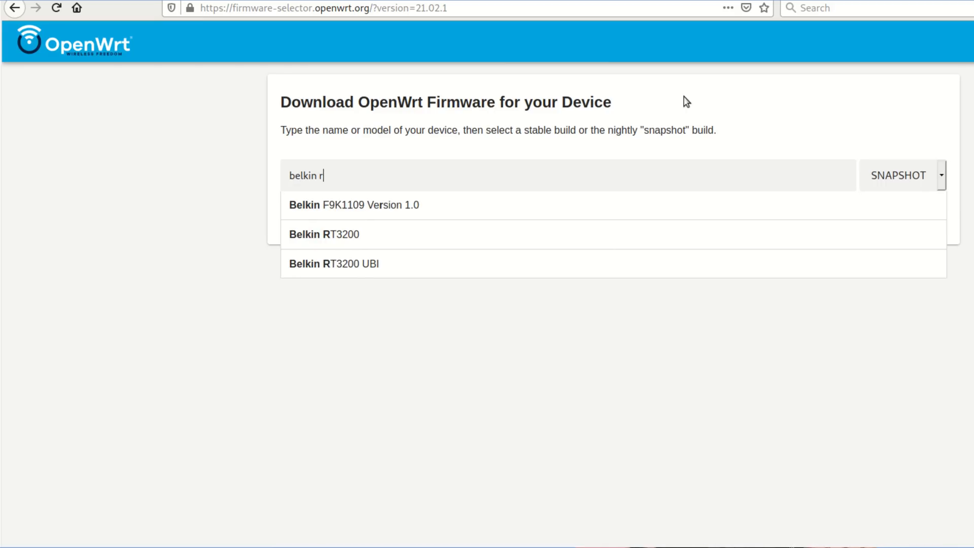
{"action": "type", "text": "t"}
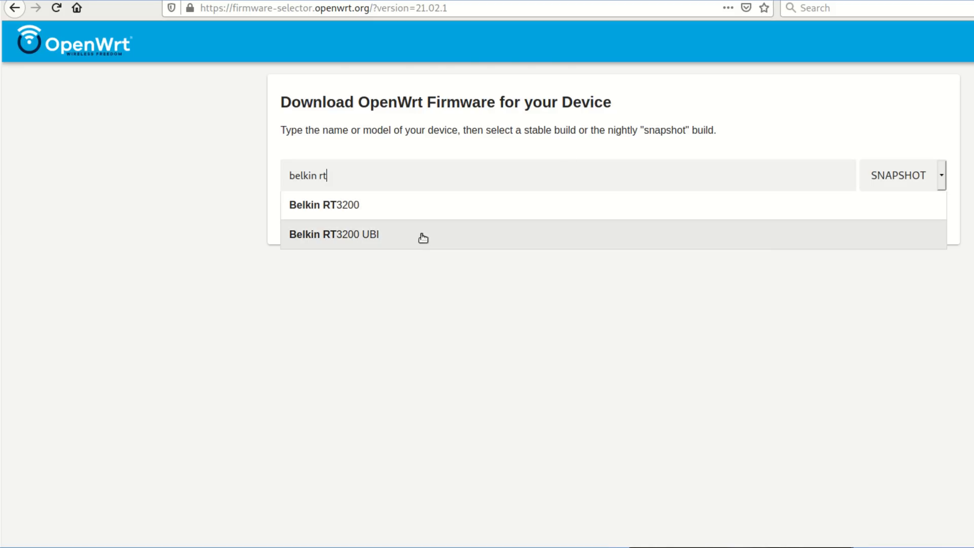
{"action": "mouse_move", "coordinate": [421, 215]}
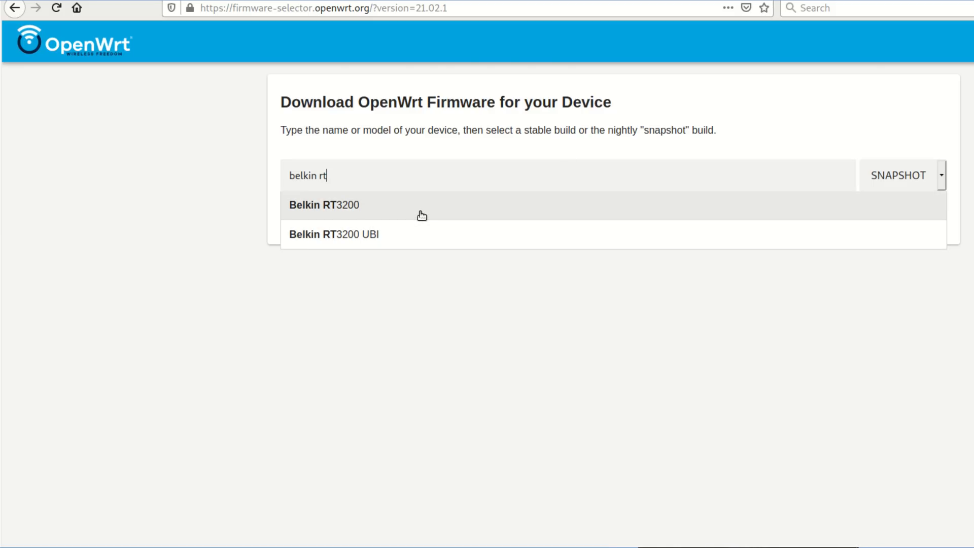
{"action": "left_click", "coordinate": [324, 205]}
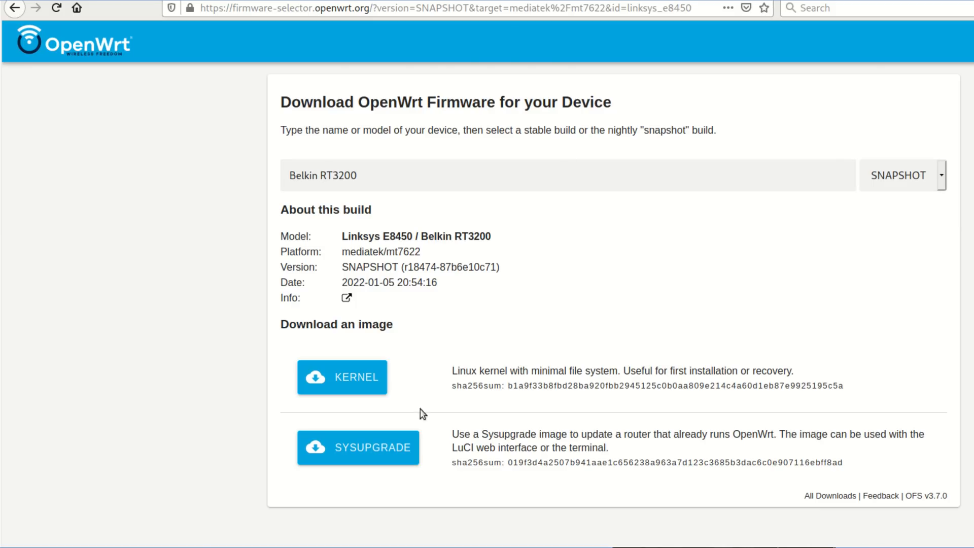
{"action": "mouse_move", "coordinate": [406, 447]}
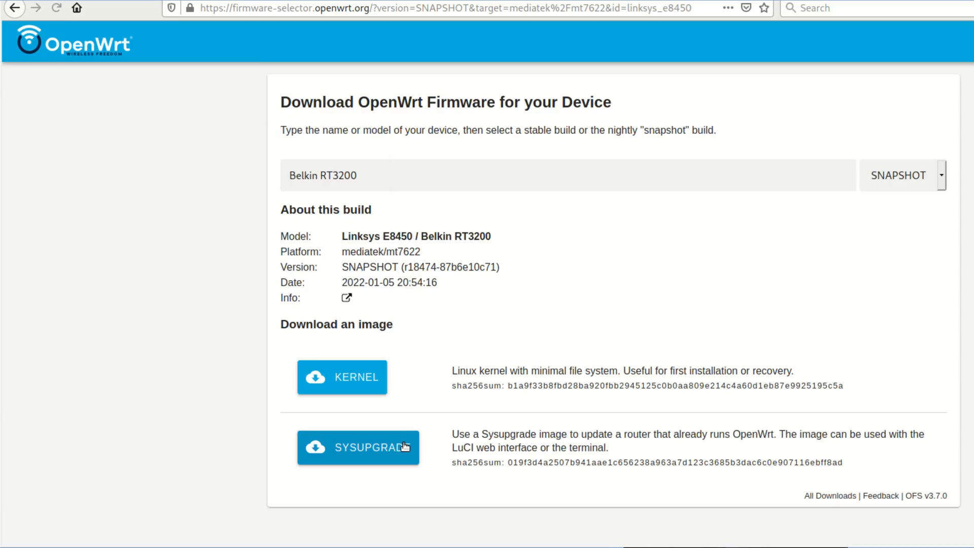
Step: Download the RT3200 sysupgrade image, saving the file via the Firefox dialog
{"action": "left_click", "coordinate": [358, 446]}
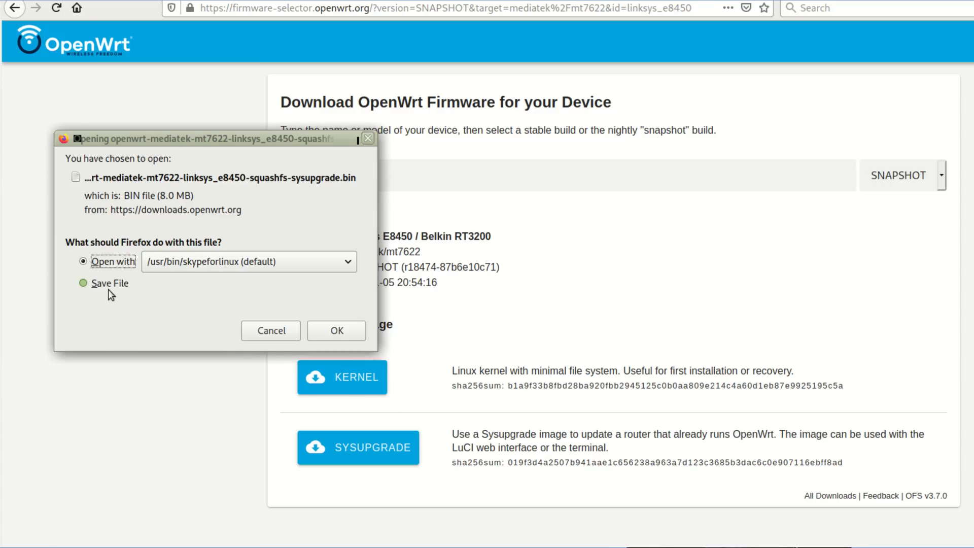
{"action": "left_click", "coordinate": [82, 283]}
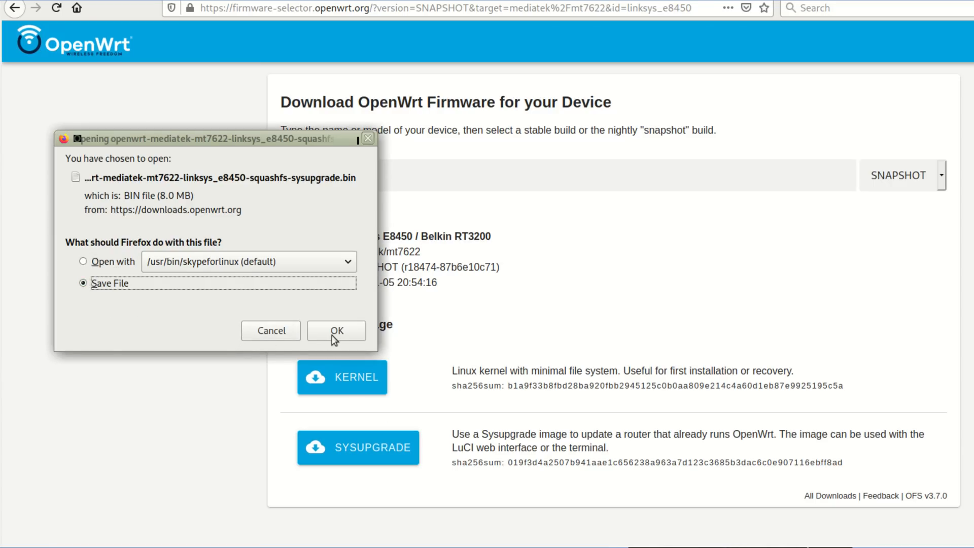
{"action": "left_click", "coordinate": [335, 330]}
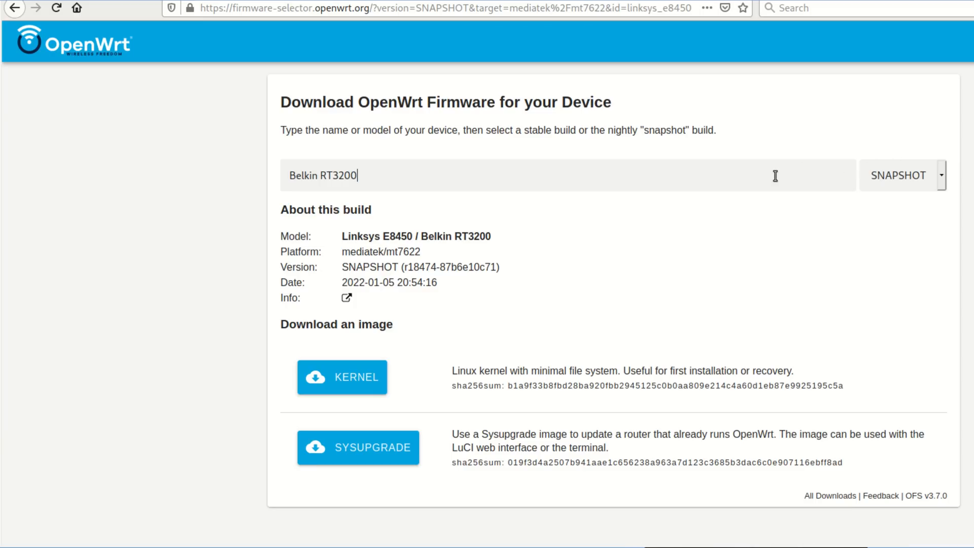
Step: Switch to the Belkin RT3200 UBI variant and review its bootloader, kernel and preloader images
{"action": "key", "text": "Backspace"}
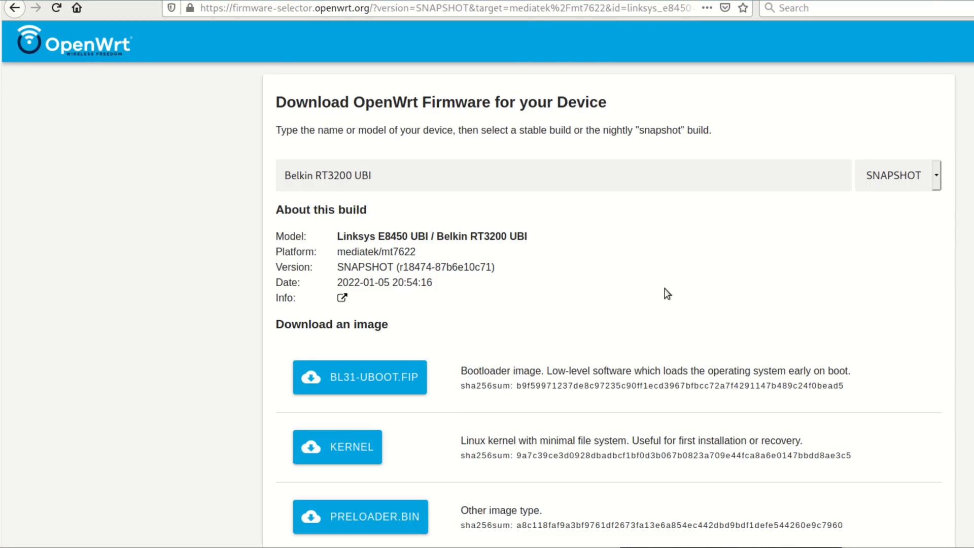
{"action": "scroll", "scroll_direction": "up", "scroll_amount": 3}
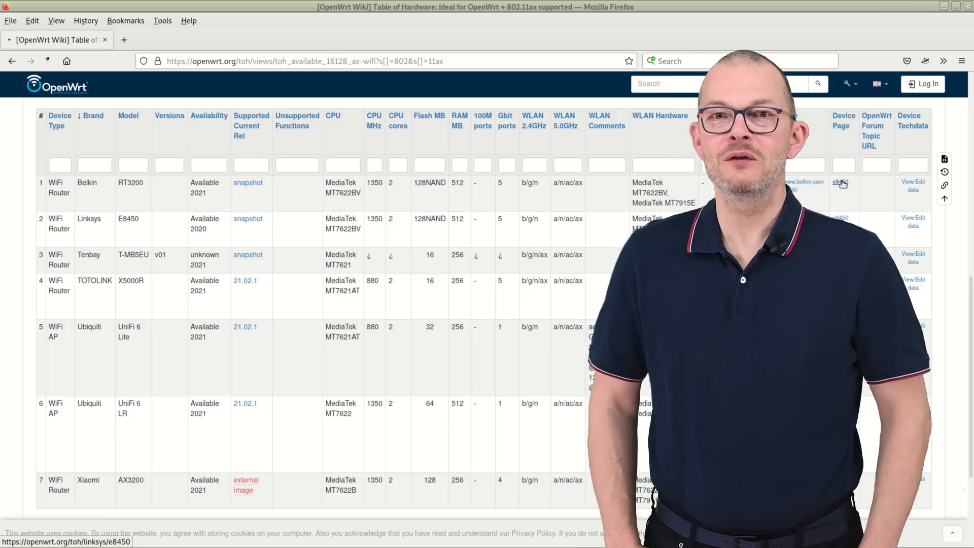
Step: Open the RT3200 device page from the table and scroll through Installation and Flash Layout
{"action": "left_click", "coordinate": [840, 182]}
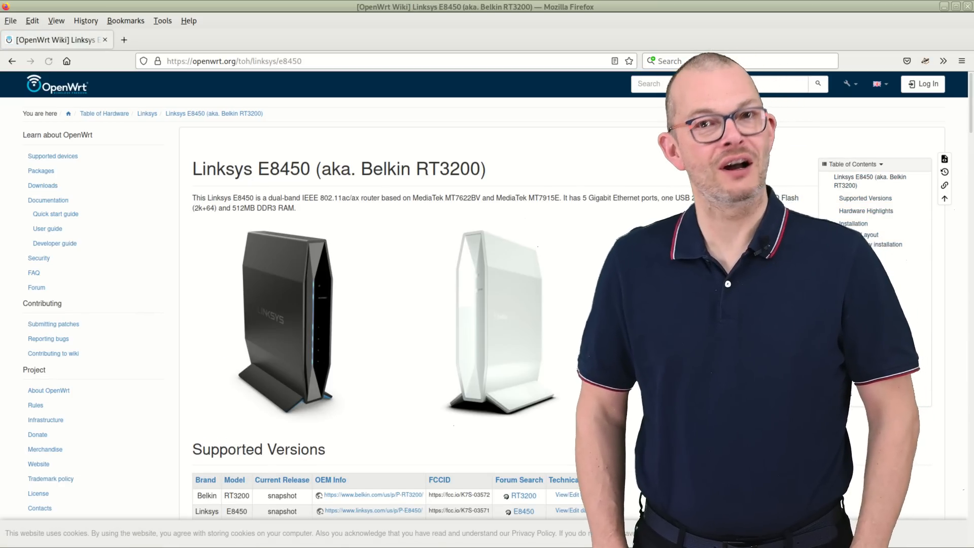
{"action": "scroll", "scroll_direction": "down", "scroll_amount": 3}
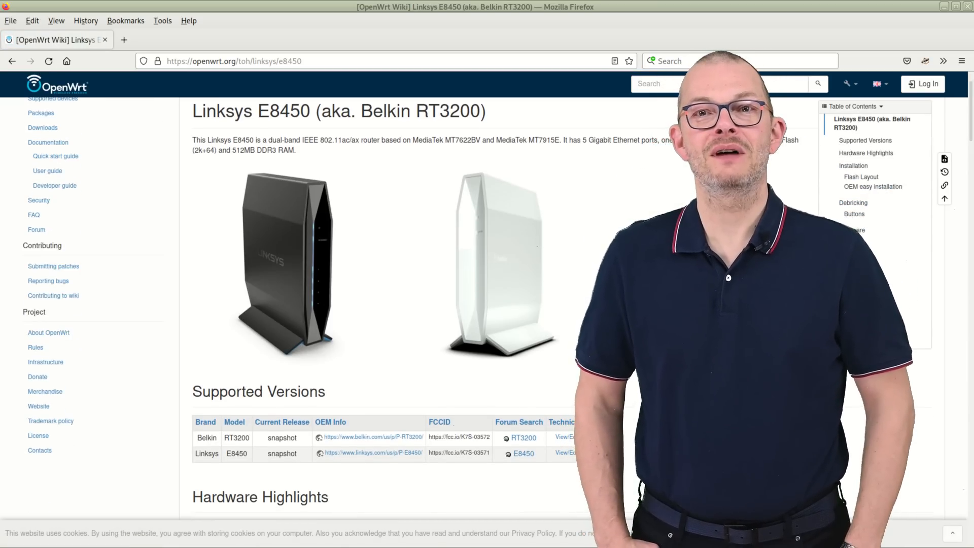
{"action": "scroll", "scroll_direction": "down", "scroll_amount": 3}
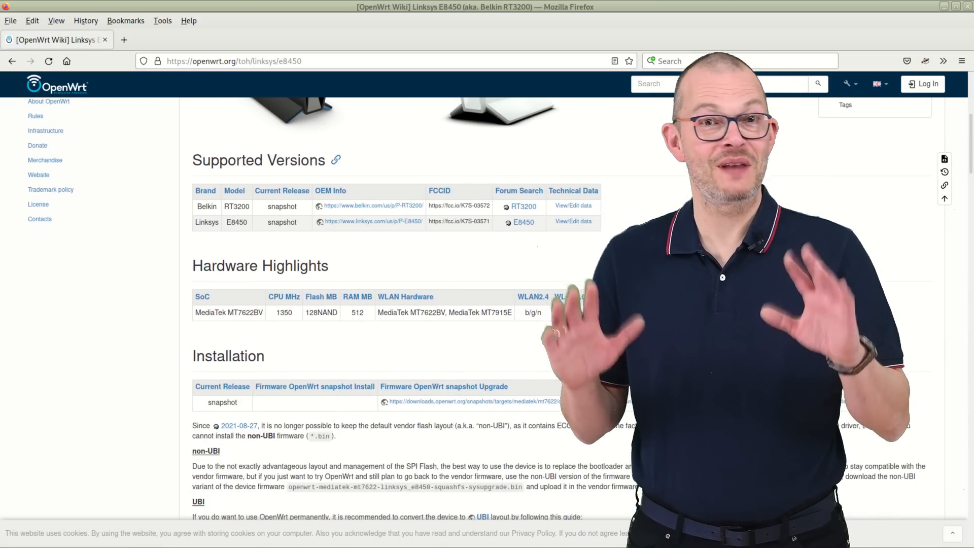
{"action": "scroll", "scroll_direction": "down", "scroll_amount": 3}
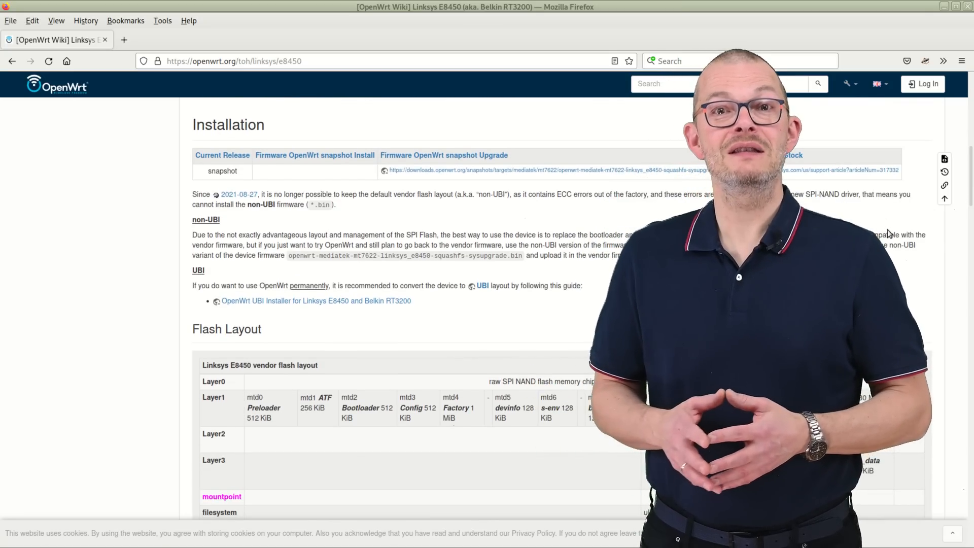
{"action": "scroll", "scroll_direction": "down", "scroll_amount": 3}
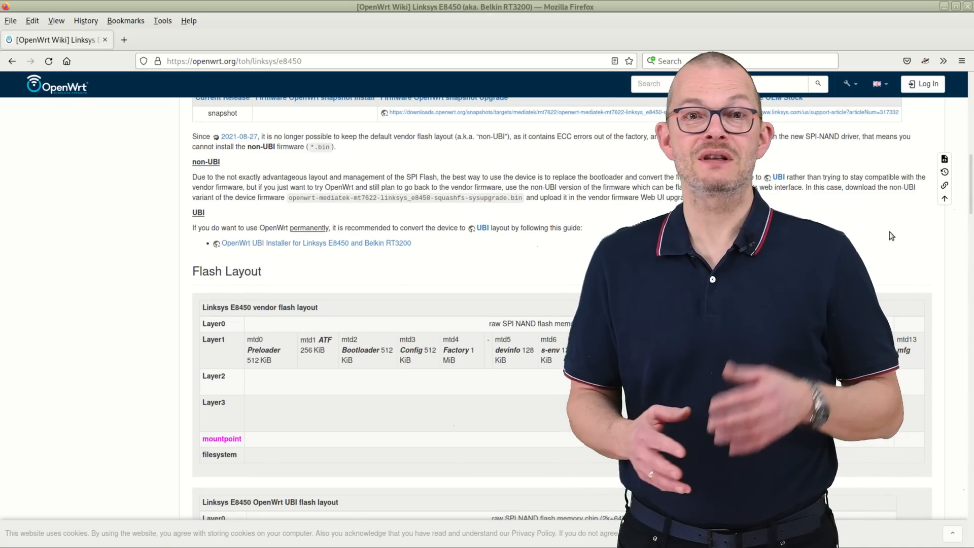
{"action": "scroll", "scroll_direction": "down", "scroll_amount": 3}
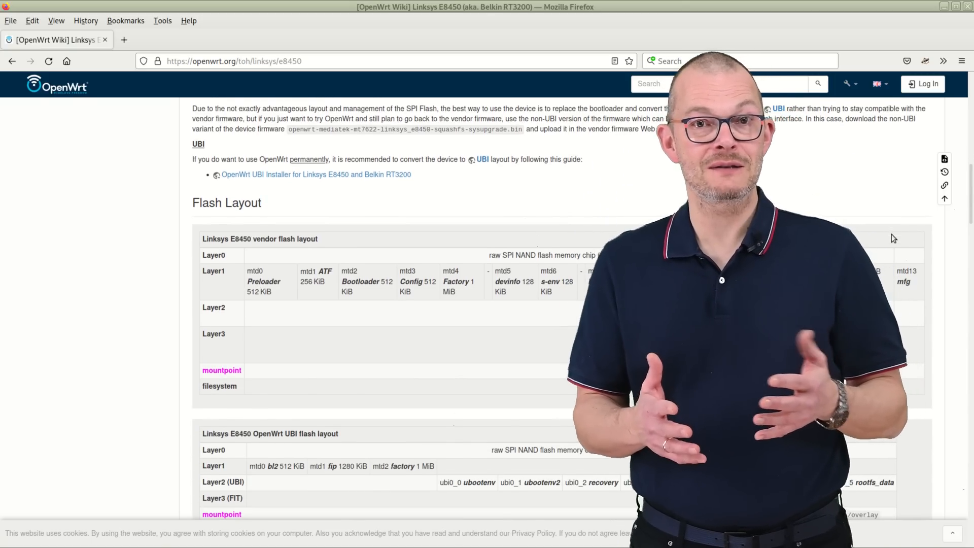
{"action": "scroll", "scroll_direction": "up", "scroll_amount": 3}
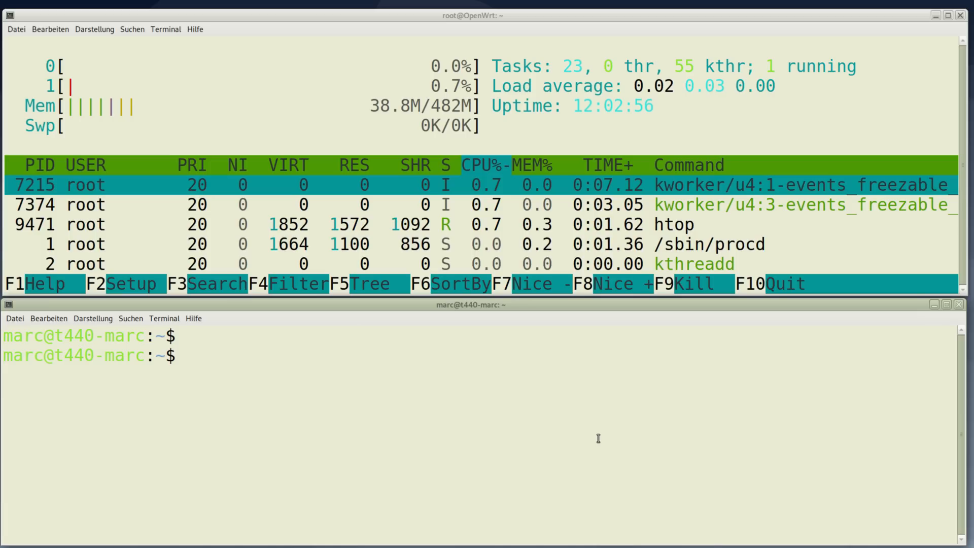
Step: Enter 'iperf3 -c 192.168.139.209 -R' in the local shell while htop monitors the router
{"action": "type", "text": "iperf3 -c 192.168.139.209 -R"}
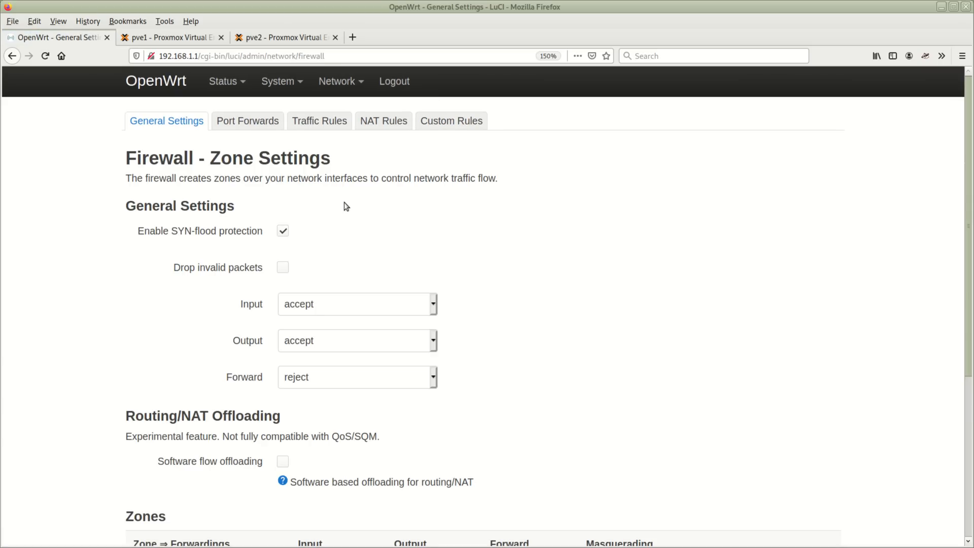
Step: Enable Software flow offloading under the firewall's Routing/NAT Offloading settings
{"action": "left_click", "coordinate": [283, 461]}
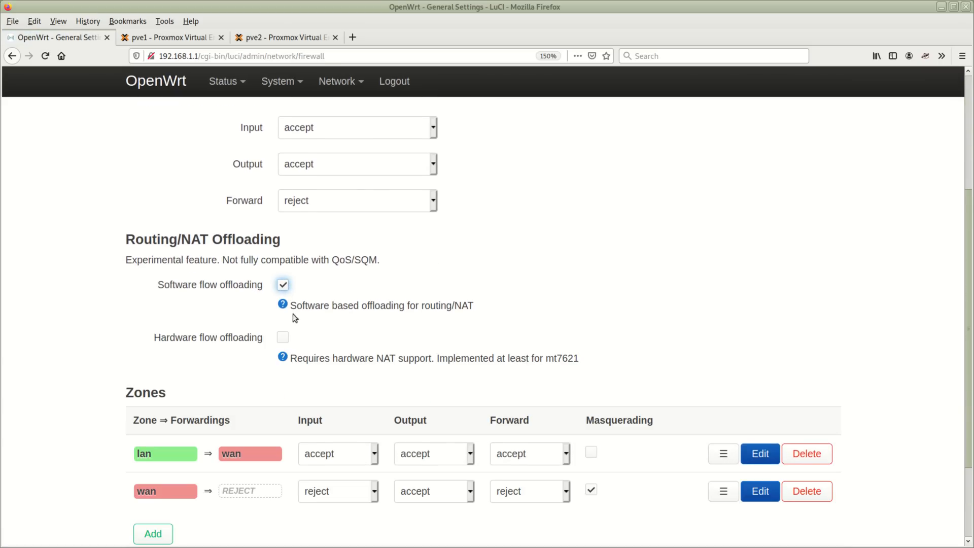
{"action": "left_click", "coordinate": [283, 338]}
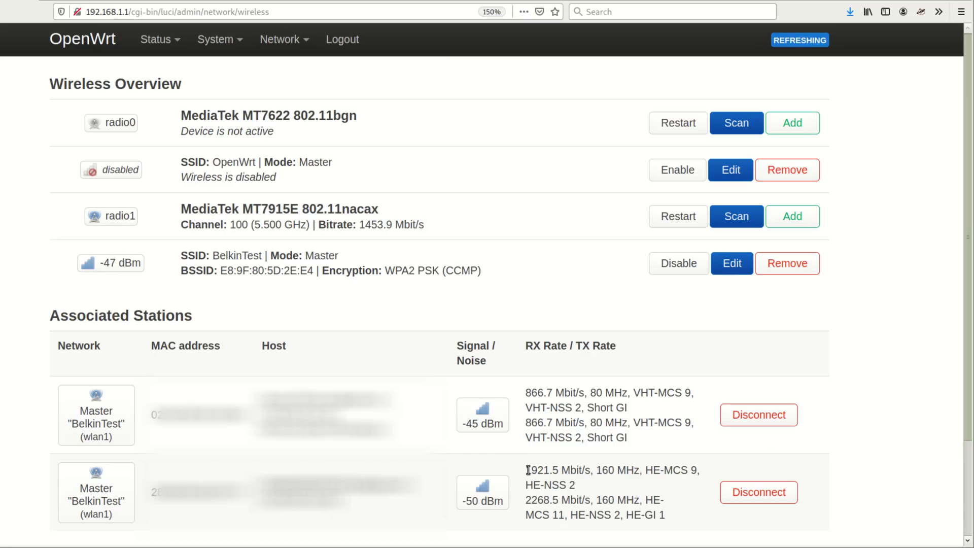
Step: Highlight the 160 MHz BelkinTest client's HE link rate in Associated Stations
{"action": "double_click", "coordinate": [540, 470]}
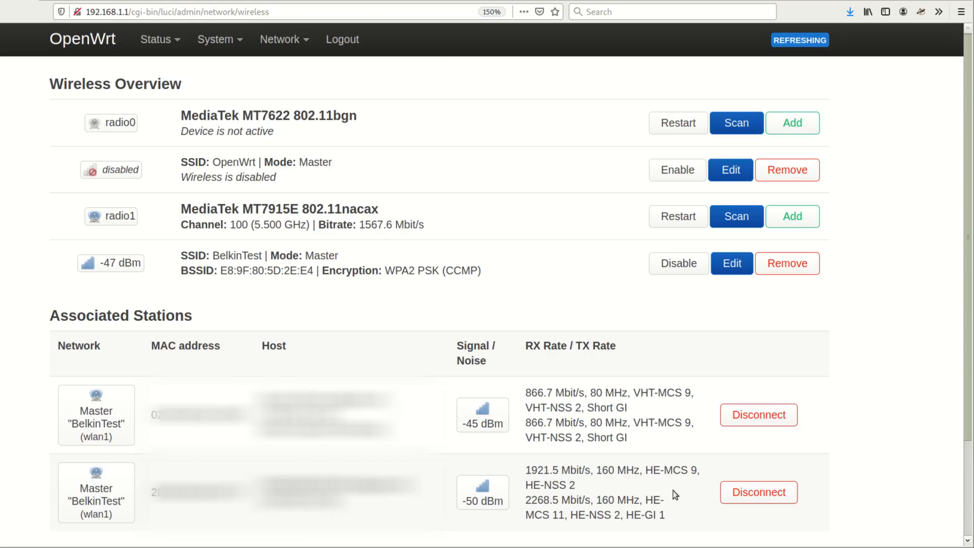
{"action": "mouse_move", "coordinate": [667, 367]}
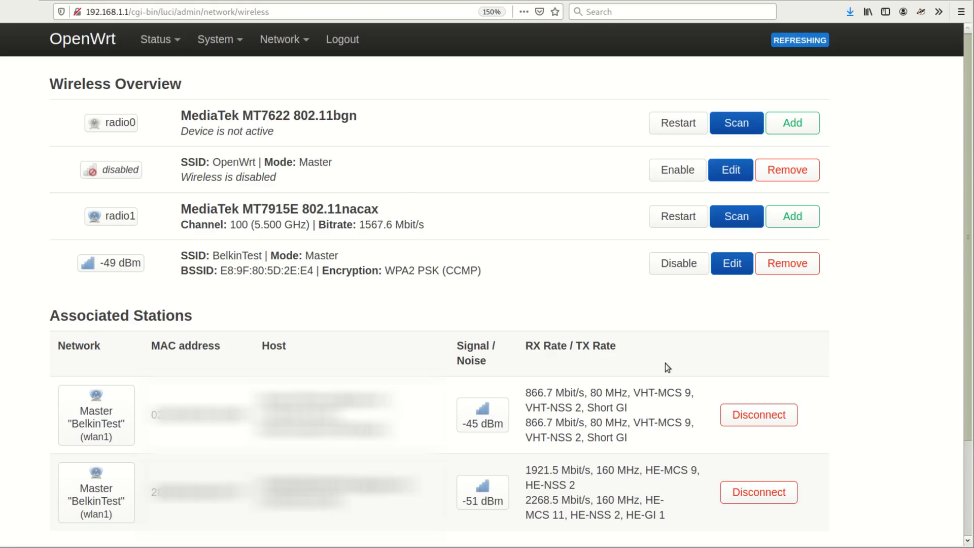
{"action": "mouse_move", "coordinate": [549, 312]}
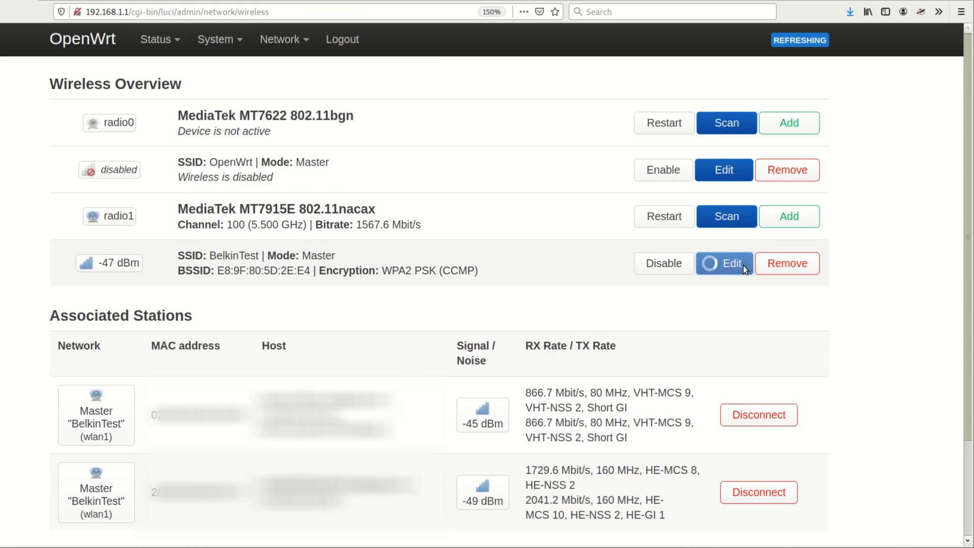
Step: Review the radio's Advanced and General tabs, leaving the channel on auto
{"action": "left_click", "coordinate": [723, 263]}
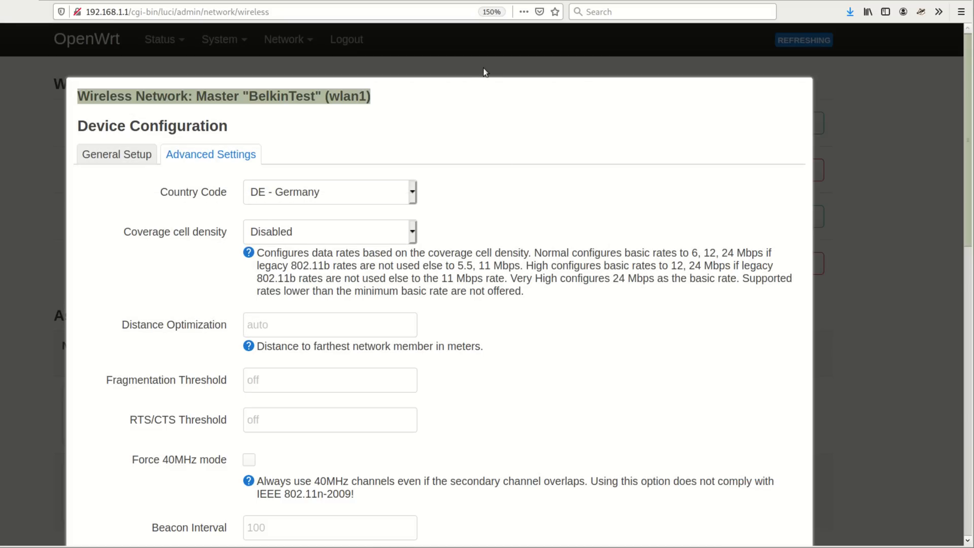
{"action": "left_click", "coordinate": [116, 155]}
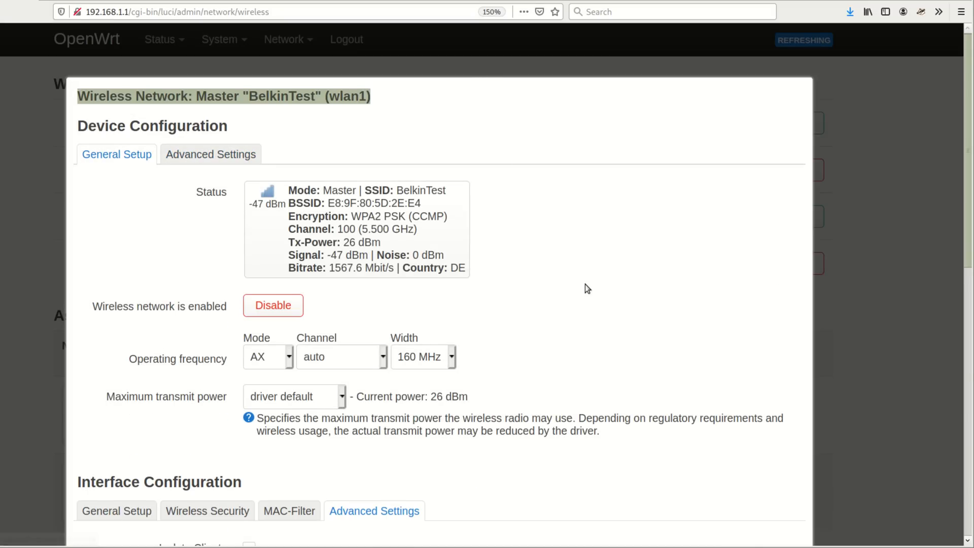
{"action": "left_click", "coordinate": [424, 357]}
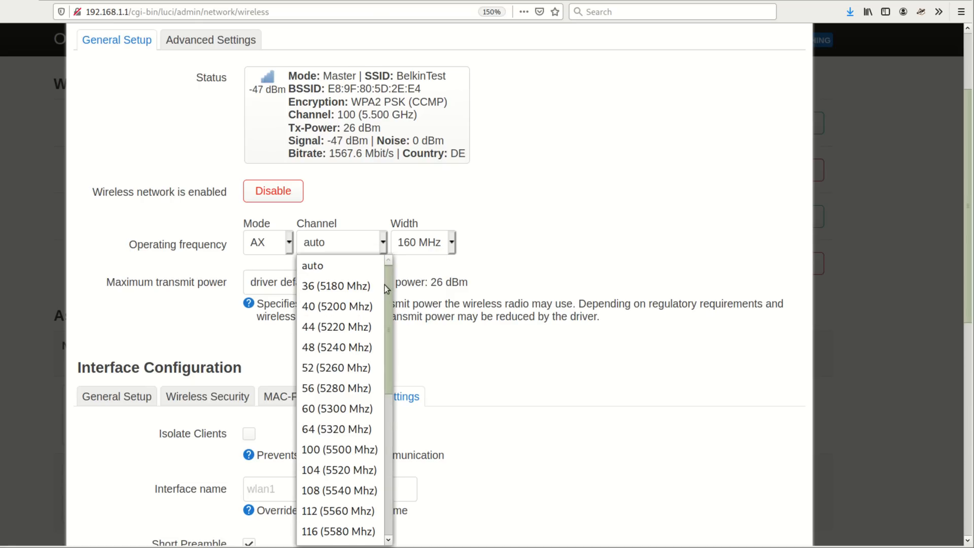
{"action": "scroll", "scroll_direction": "down", "scroll_amount": 3}
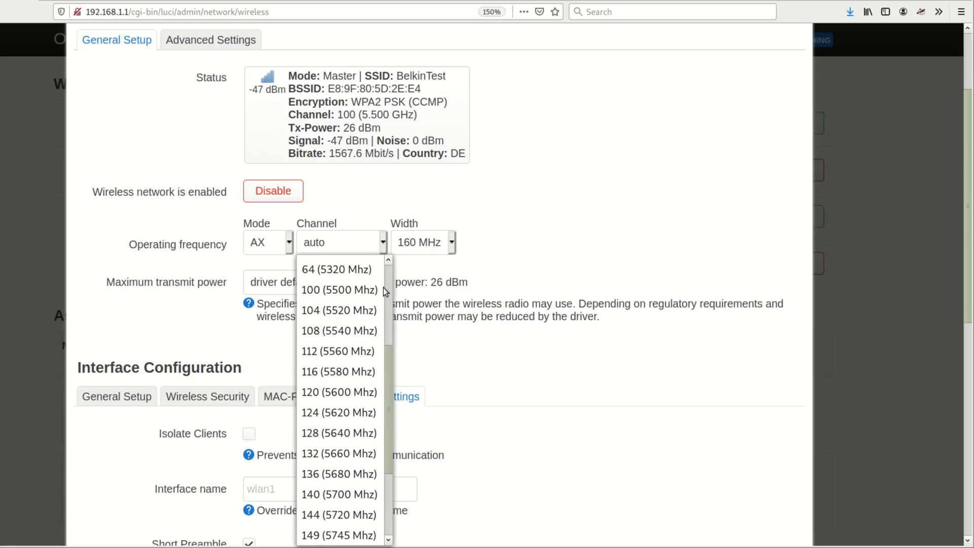
{"action": "left_click", "coordinate": [562, 241]}
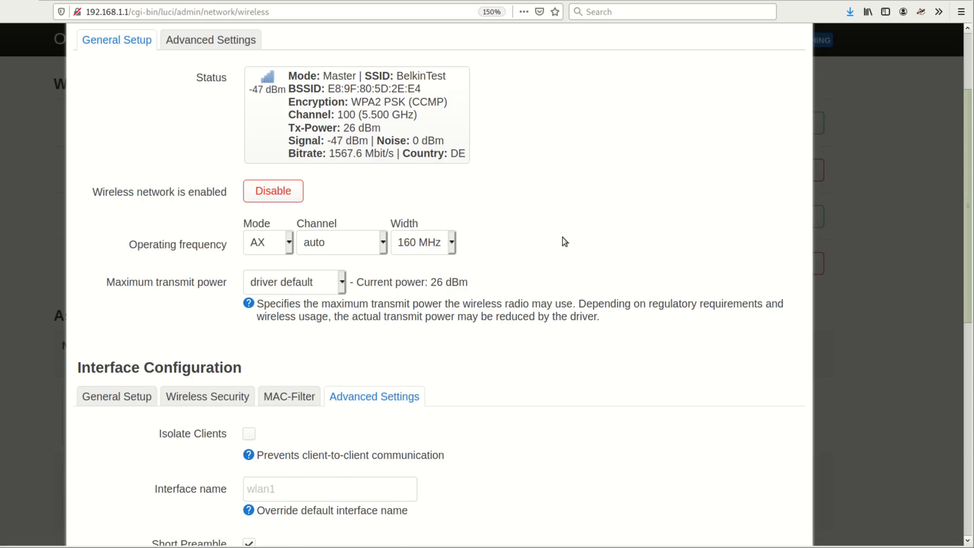
{"action": "scroll", "scroll_direction": "up", "scroll_amount": 3}
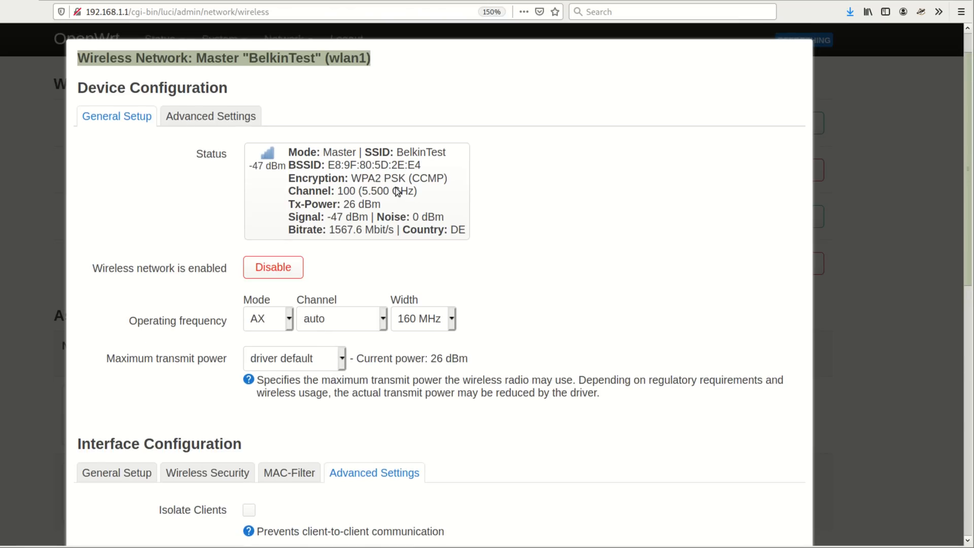
Step: Leave the wireless mode on AX and scroll through the advanced device settings
{"action": "left_click", "coordinate": [267, 318]}
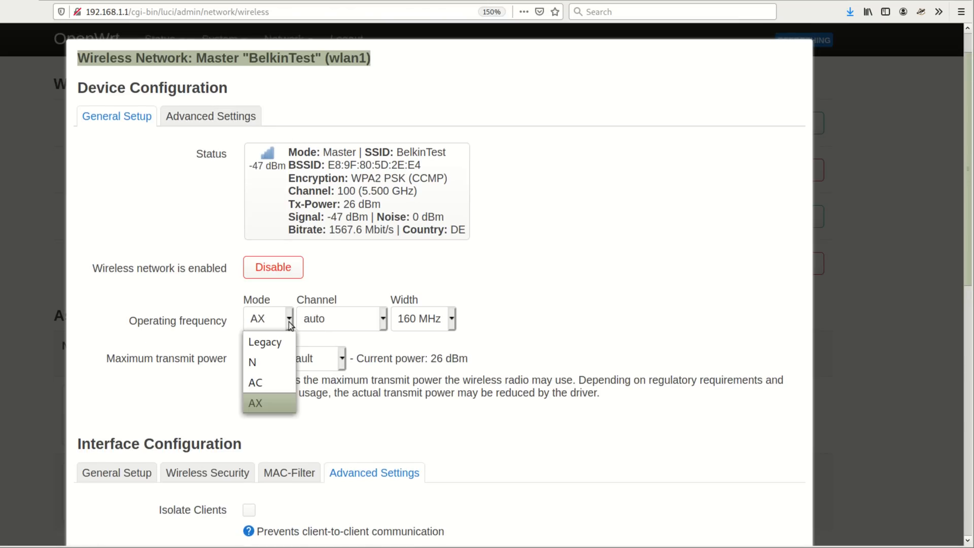
{"action": "left_click", "coordinate": [255, 404]}
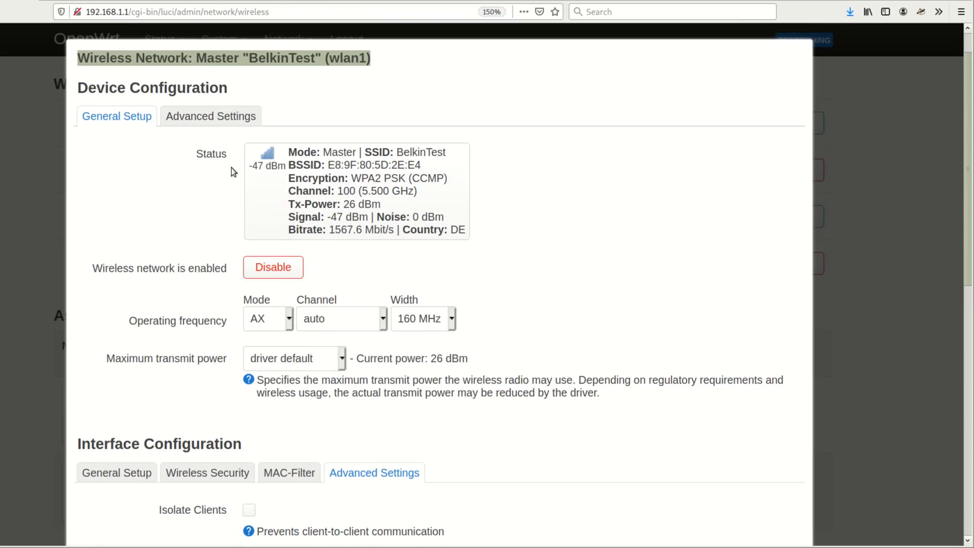
{"action": "left_click", "coordinate": [211, 116]}
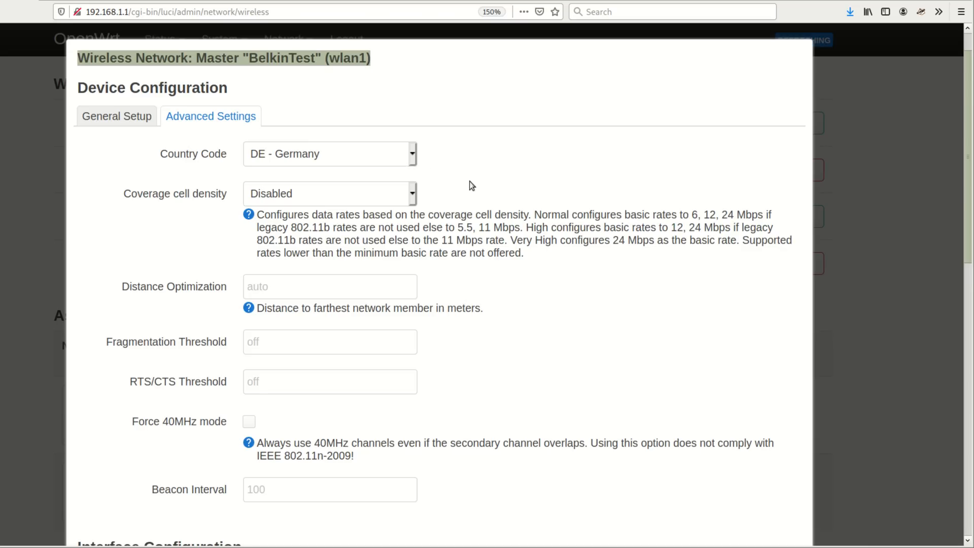
{"action": "scroll", "scroll_direction": "down", "scroll_amount": 3}
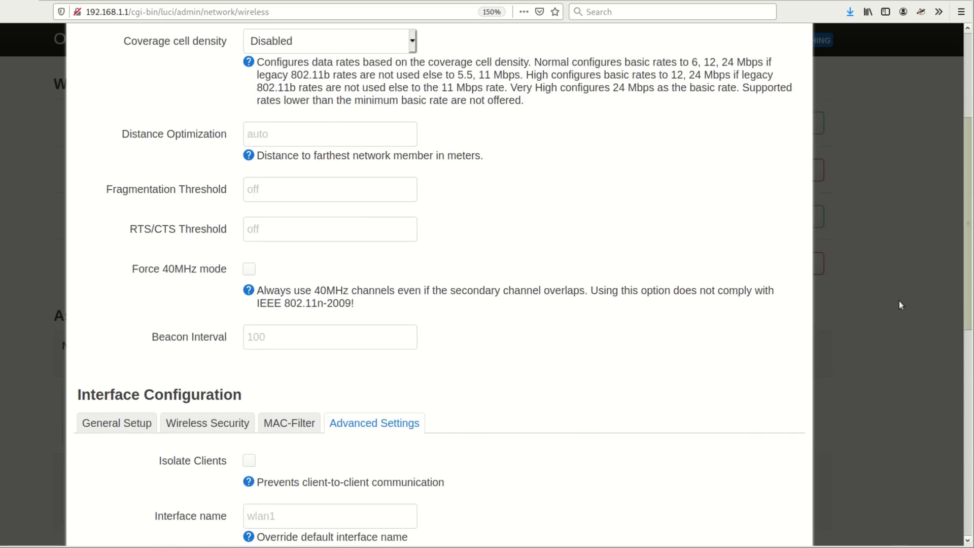
{"action": "scroll", "scroll_direction": "down", "scroll_amount": 3}
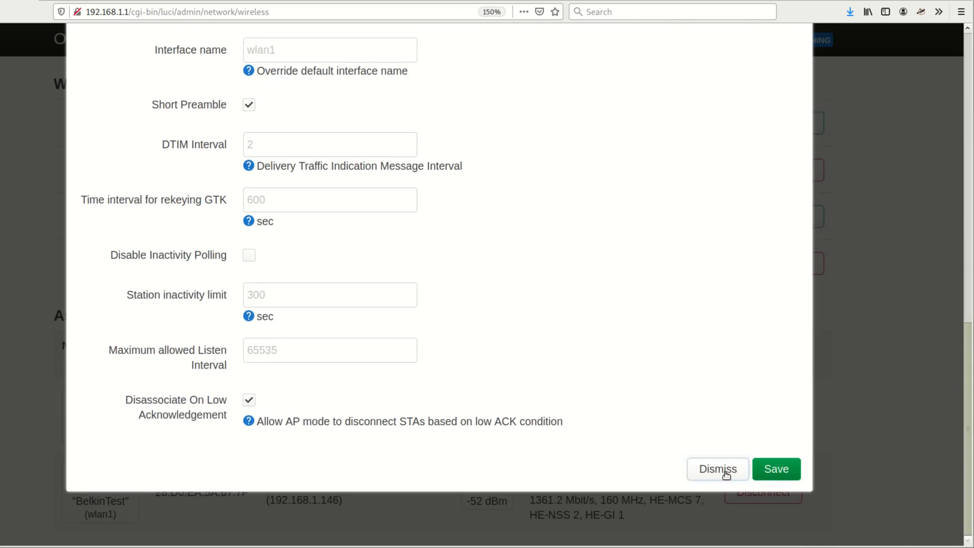
Step: Dismiss the BelkinTest editor without saving, returning to the Wireless Overview
{"action": "left_click", "coordinate": [718, 469]}
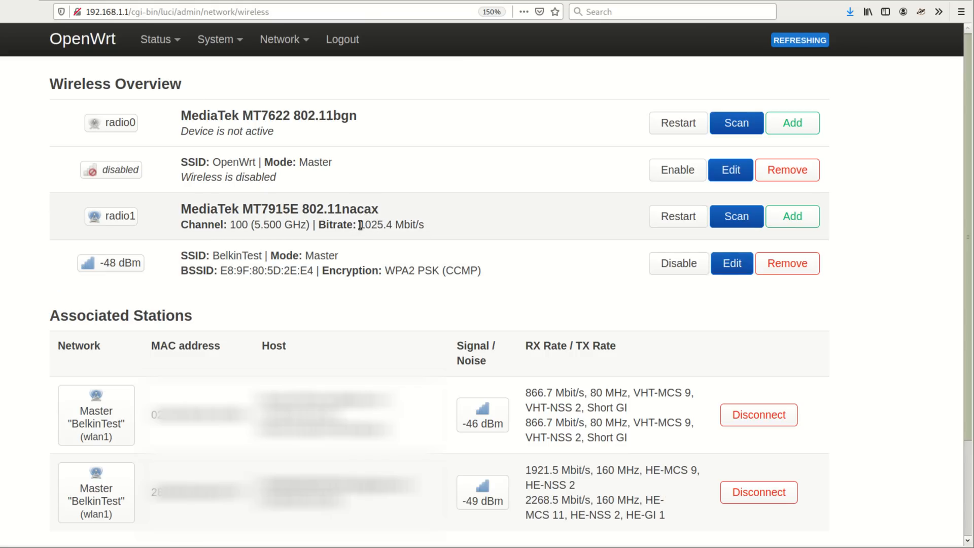
Step: Run the parallel iperf3 download tests with htop, then quit the middle speed meter
{"action": "double_click", "coordinate": [390, 225]}
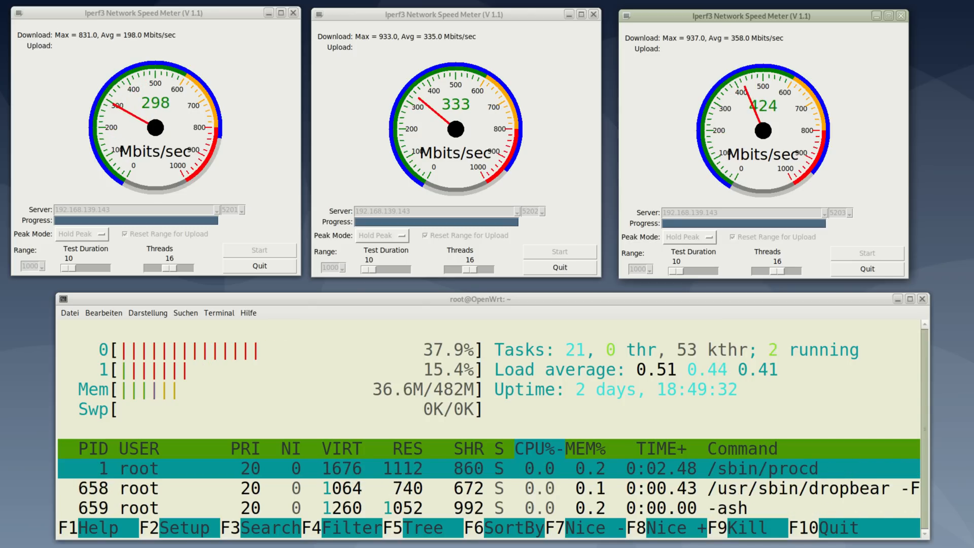
{"action": "left_click", "coordinate": [591, 13]}
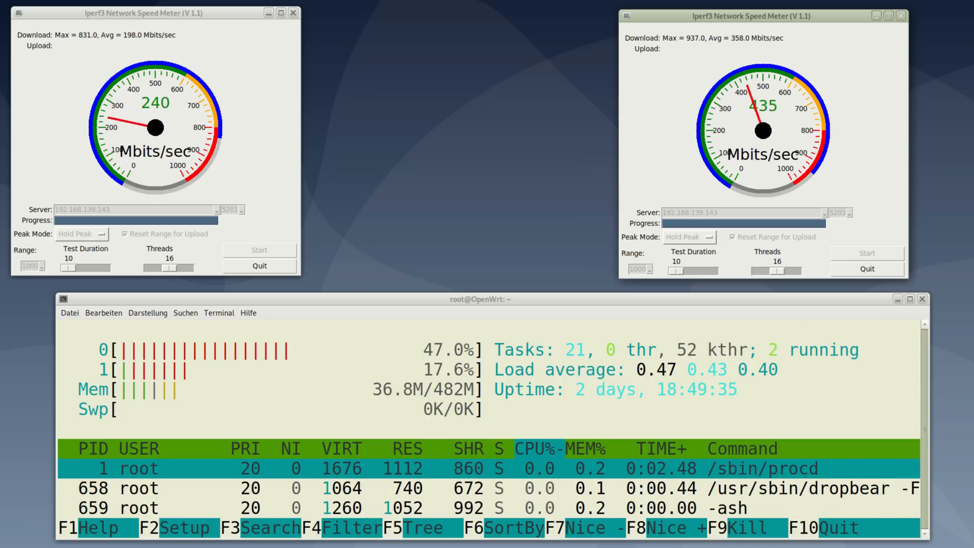